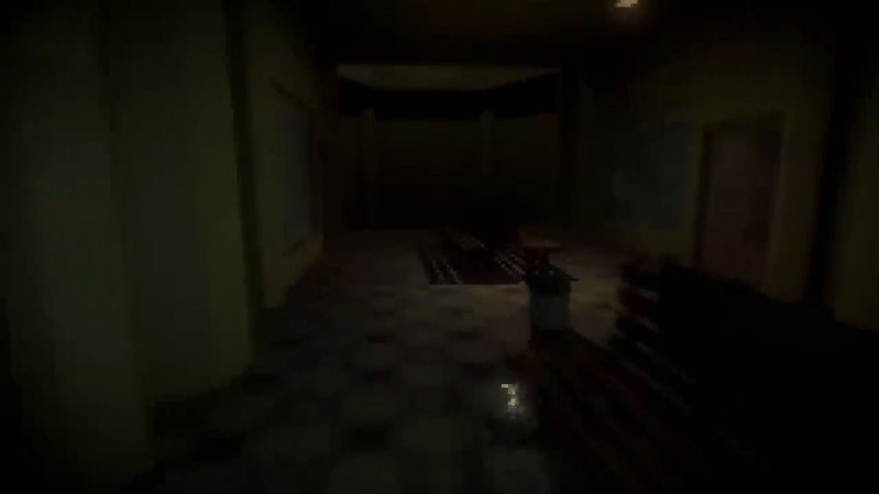
mouse_move(439, 247)
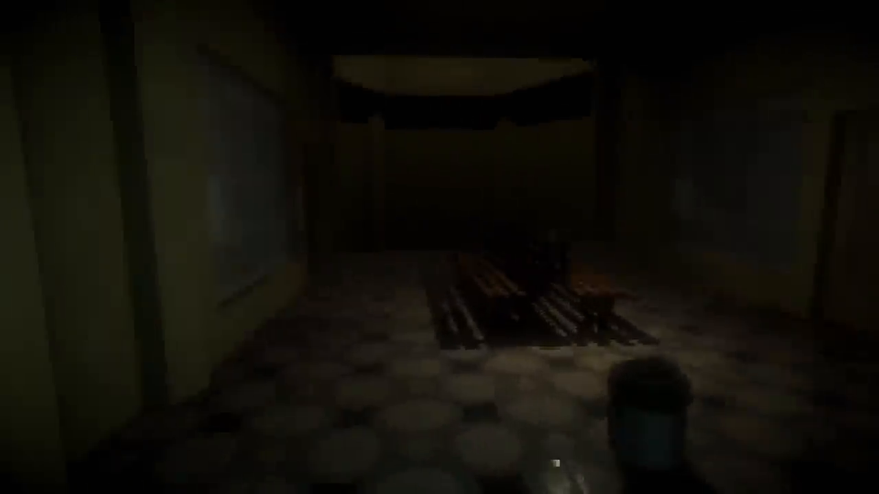